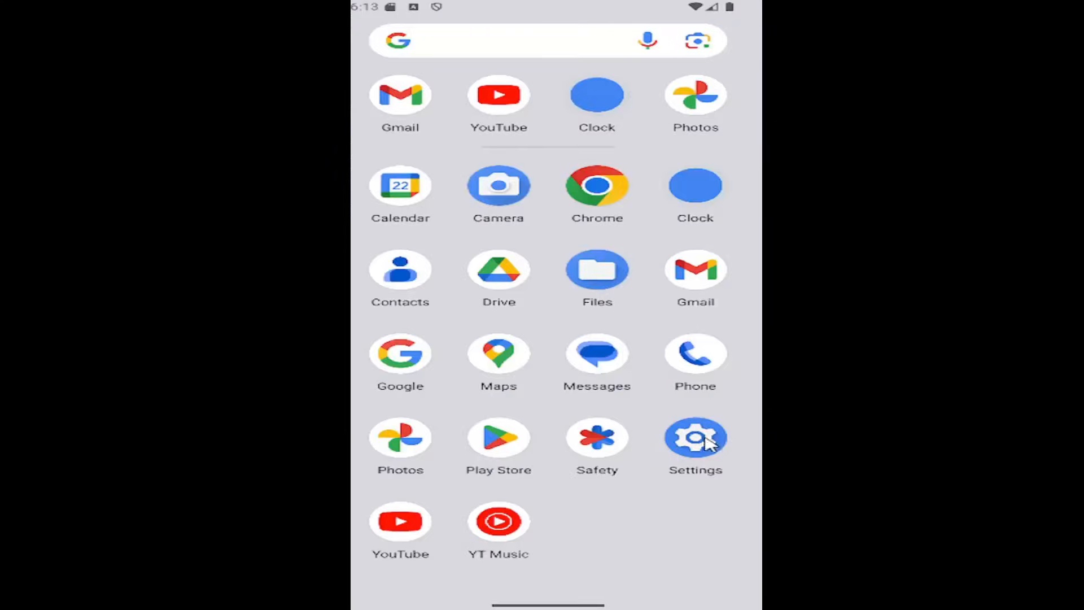
- Launch Settings from the app drawer and scroll past Battery and Storage toward Security
{"action": "left_click", "coordinate": [695, 436]}
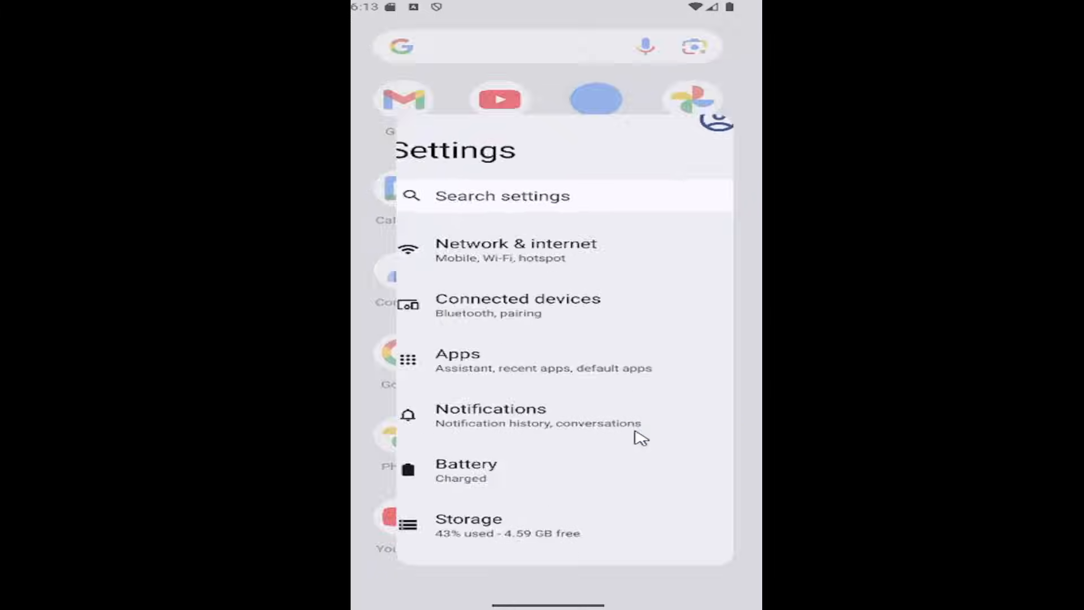
{"action": "scroll", "scroll_direction": "down", "scroll_amount": 3}
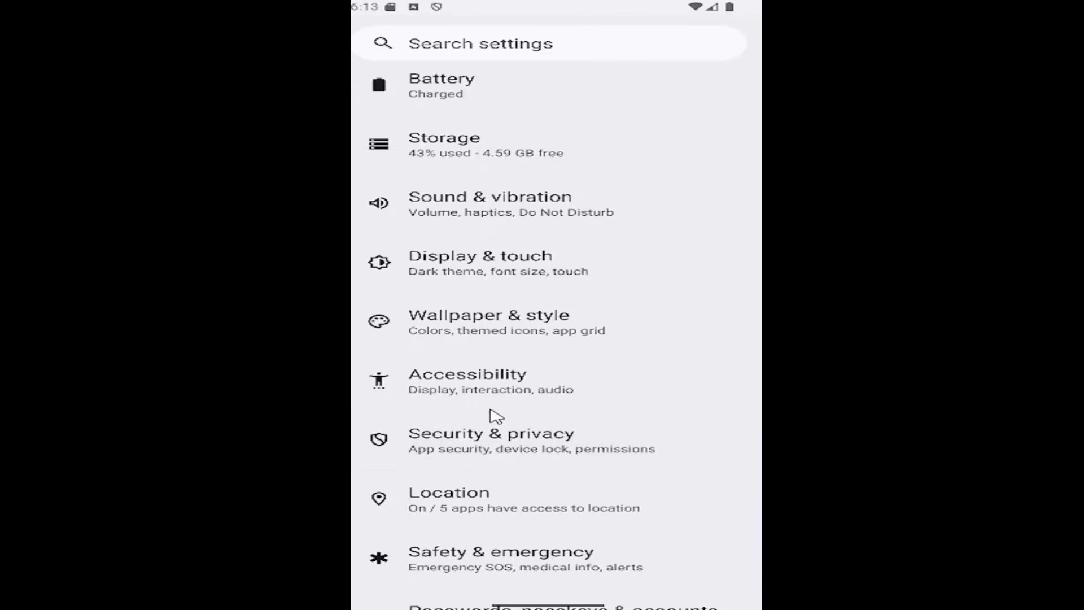
- Go into Security & privacy and scroll down to its Other settings section
{"action": "left_click", "coordinate": [490, 434]}
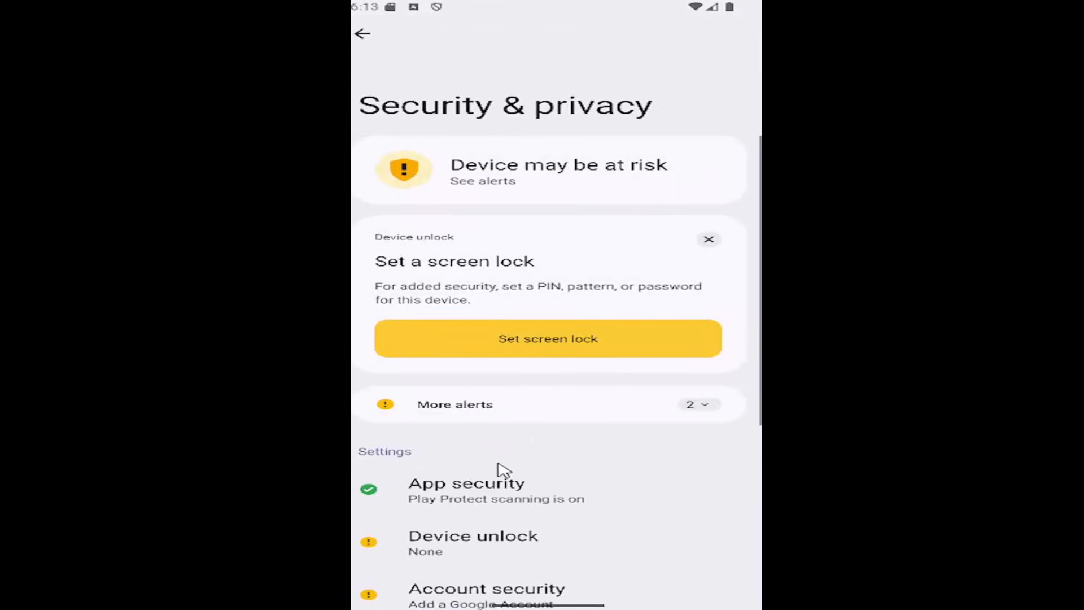
{"action": "scroll", "scroll_direction": "down", "scroll_amount": 3}
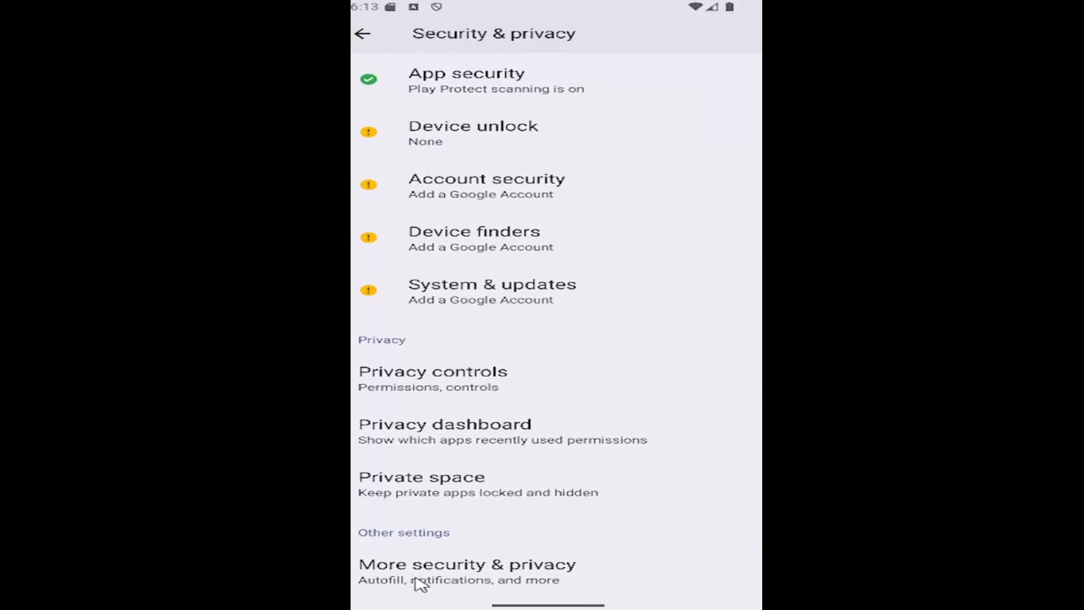
{"action": "left_click", "coordinate": [467, 571]}
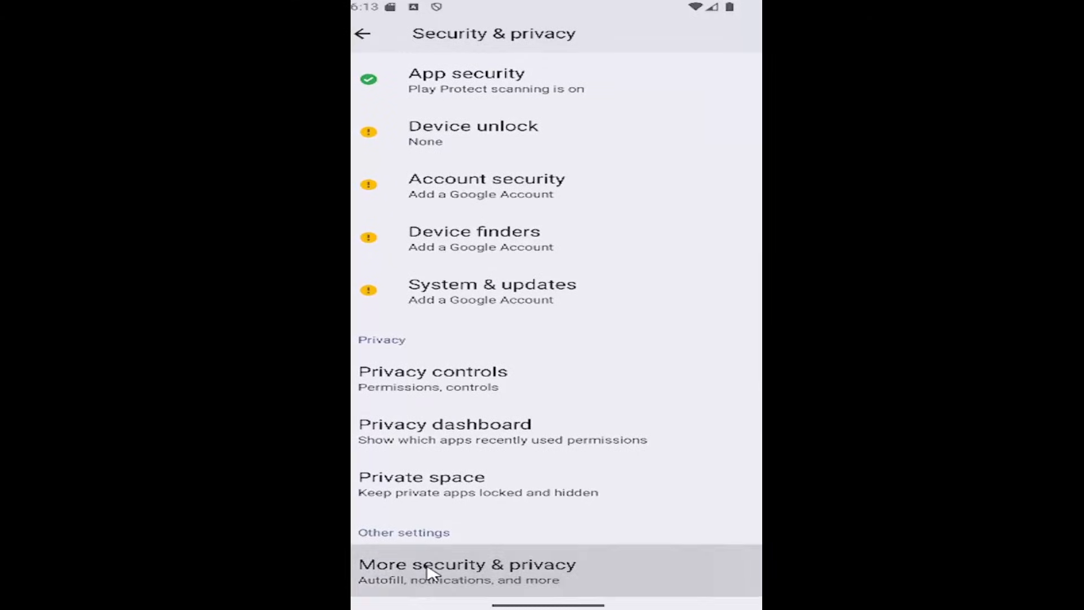
- Select More security & privacy under Other settings to show the lock screen options
{"action": "left_click", "coordinate": [467, 570]}
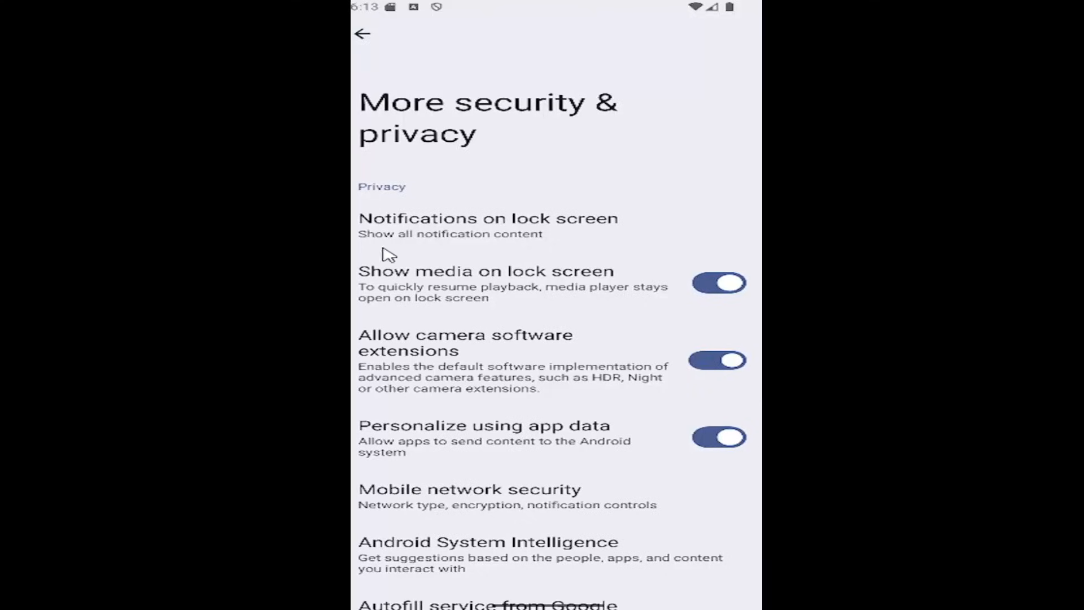
{"action": "mouse_move", "coordinate": [557, 293]}
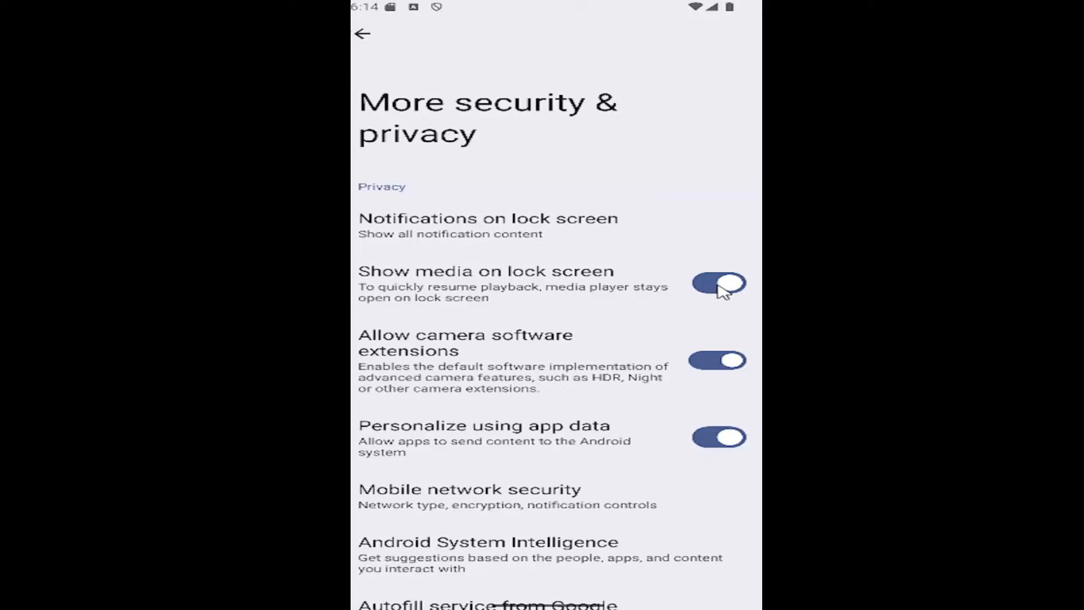
{"action": "mouse_move", "coordinate": [493, 309]}
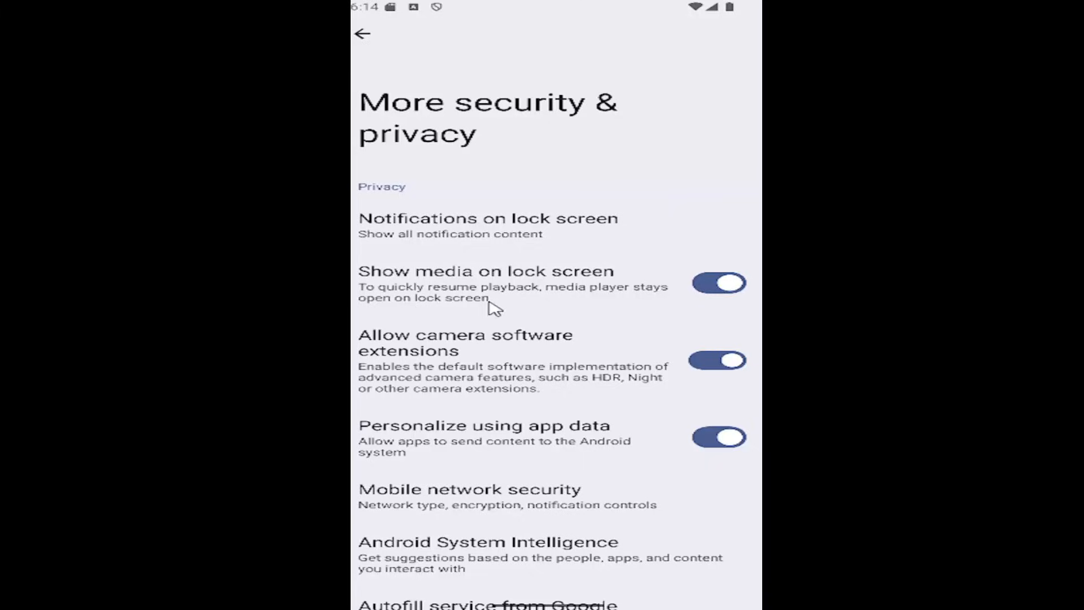
{"action": "mouse_move", "coordinate": [394, 317]}
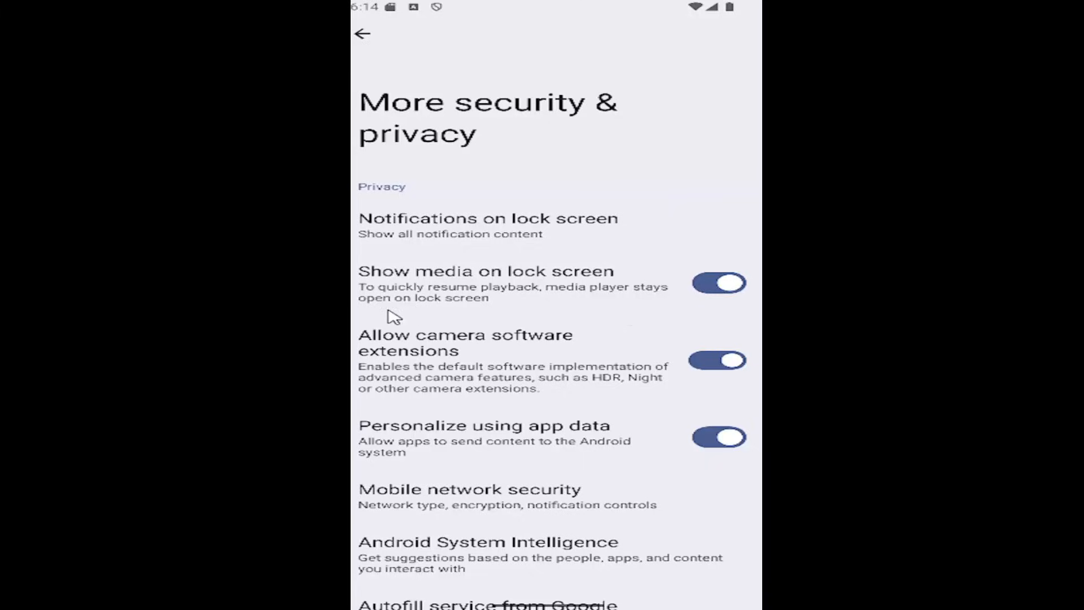
{"action": "mouse_move", "coordinate": [639, 265]}
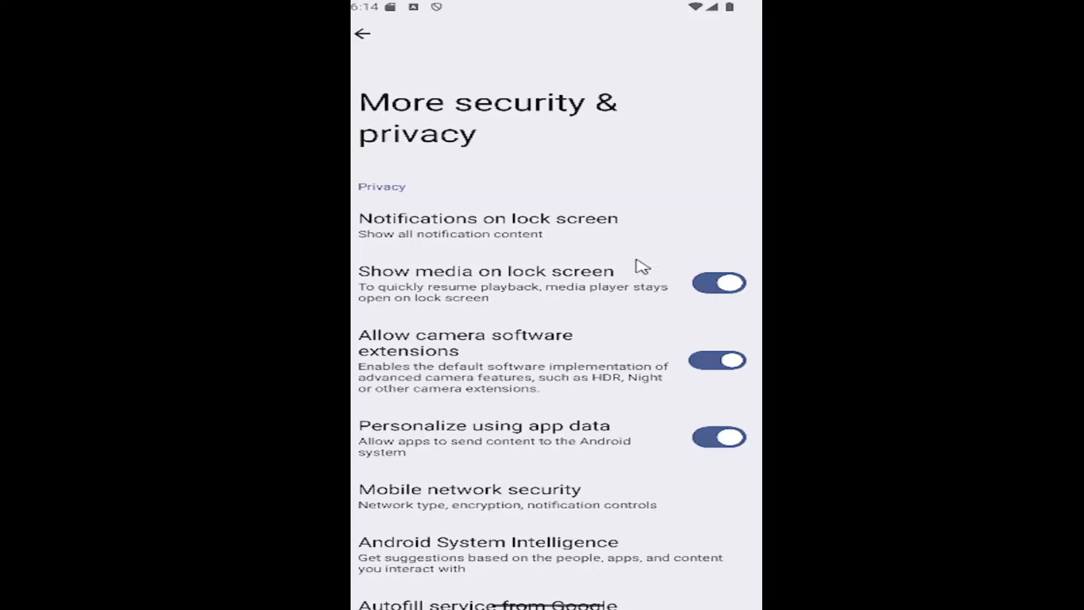
{"action": "left_click", "coordinate": [718, 283]}
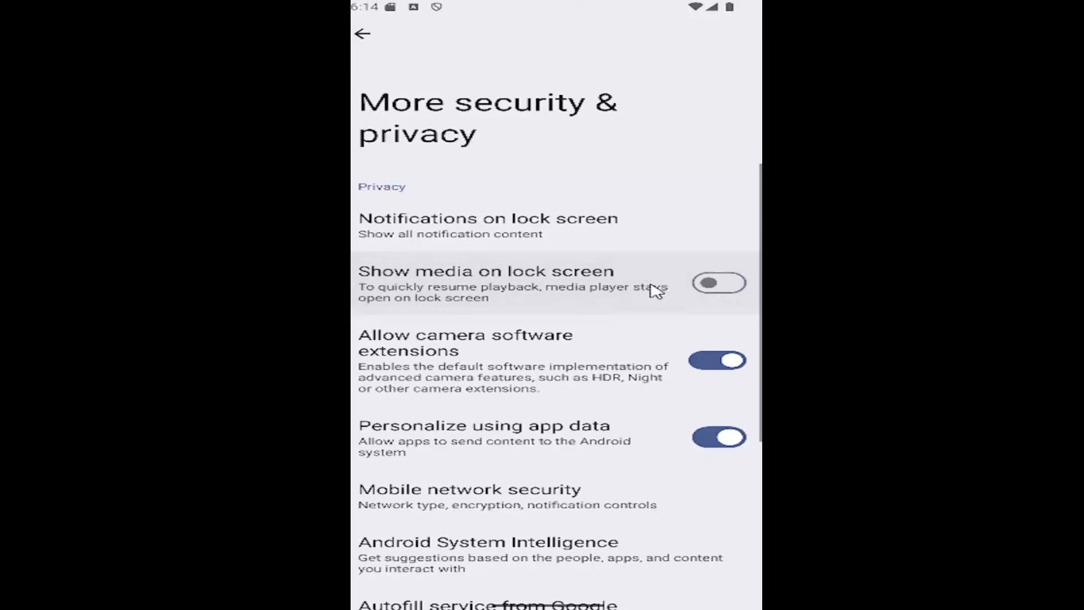
{"action": "mouse_move", "coordinate": [677, 277]}
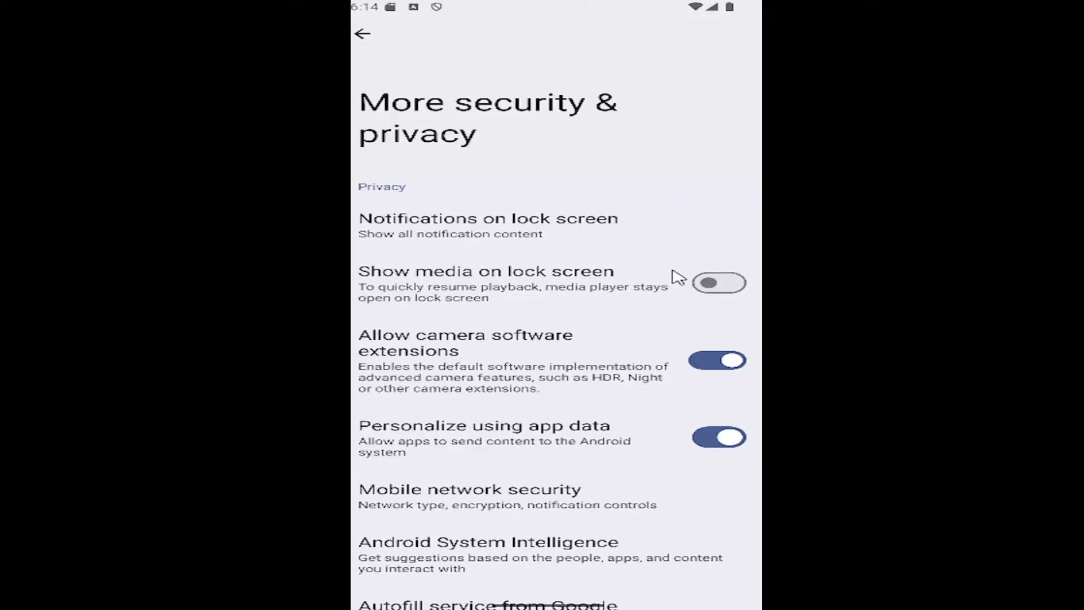
{"action": "mouse_move", "coordinate": [729, 287]}
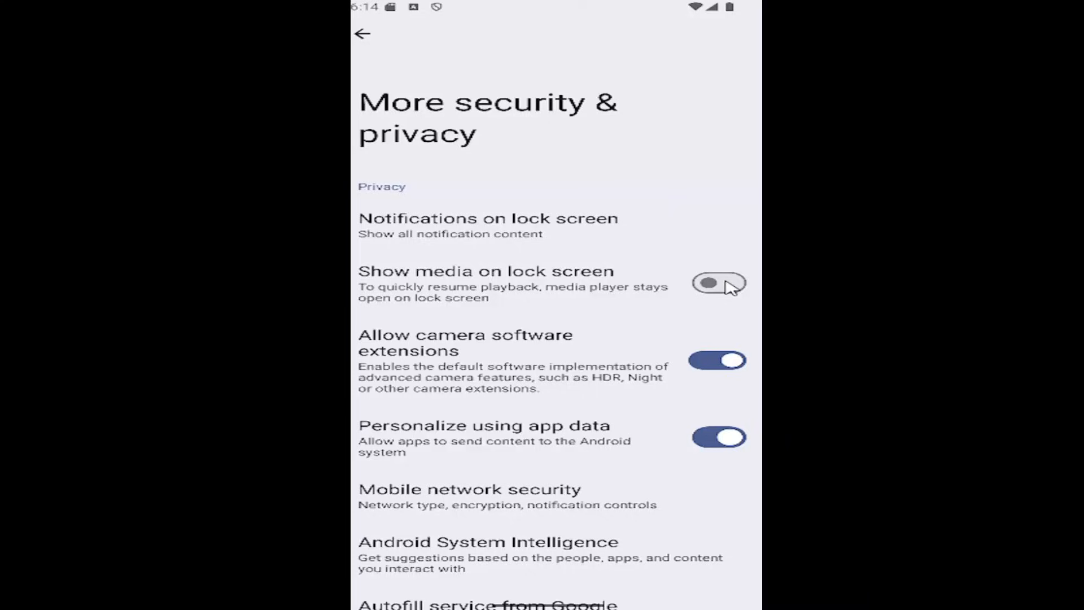
{"action": "left_click", "coordinate": [717, 284]}
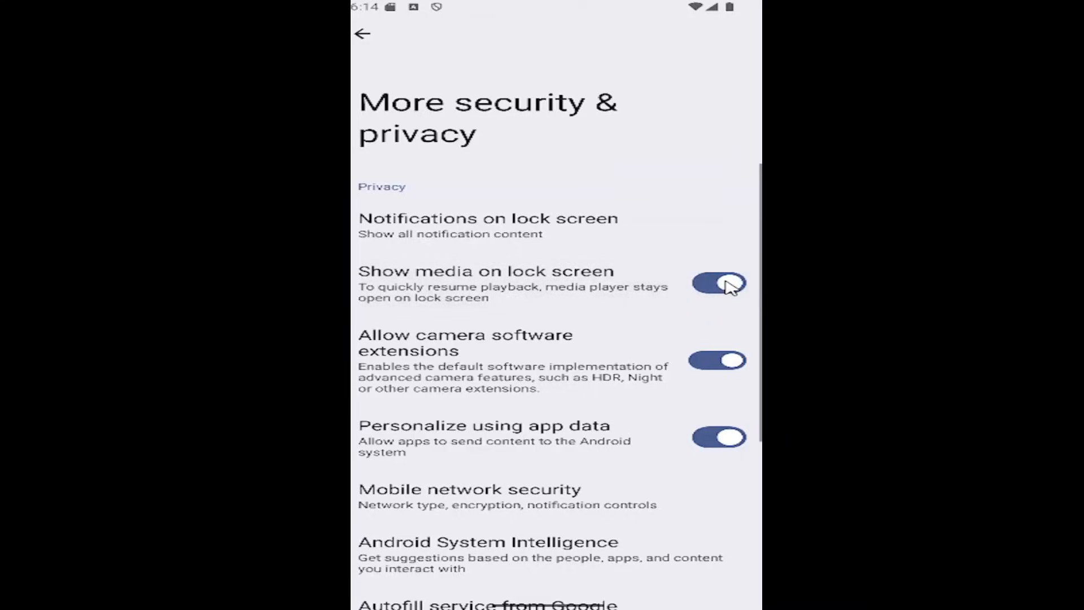